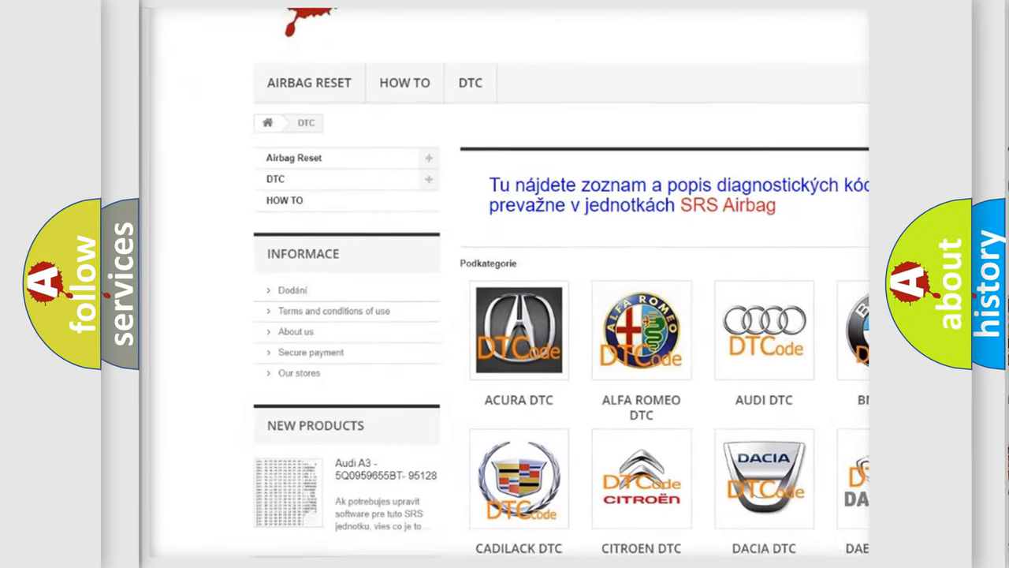
scroll(down, 3)
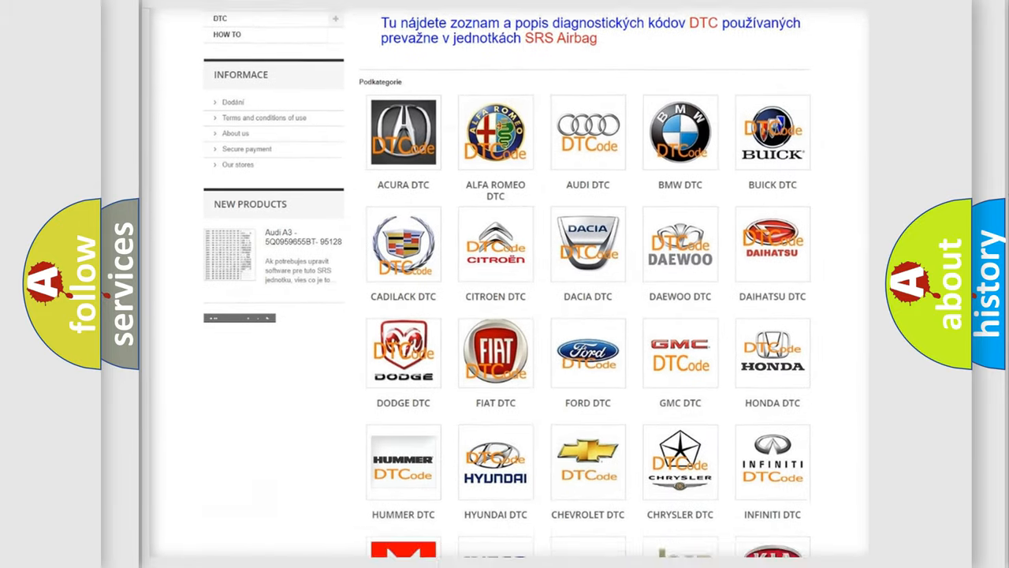
scroll(down, 3)
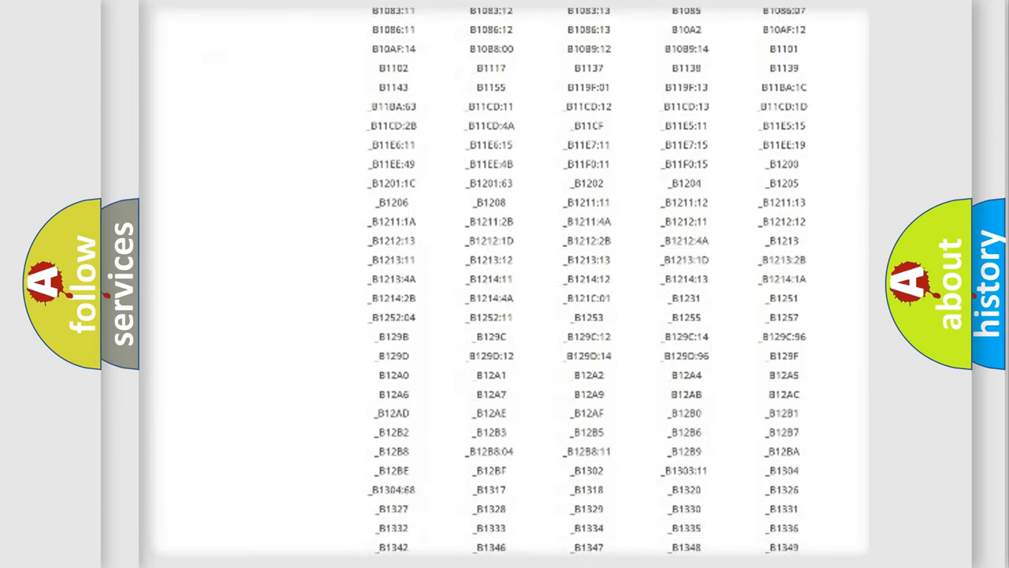
scroll(down, 3)
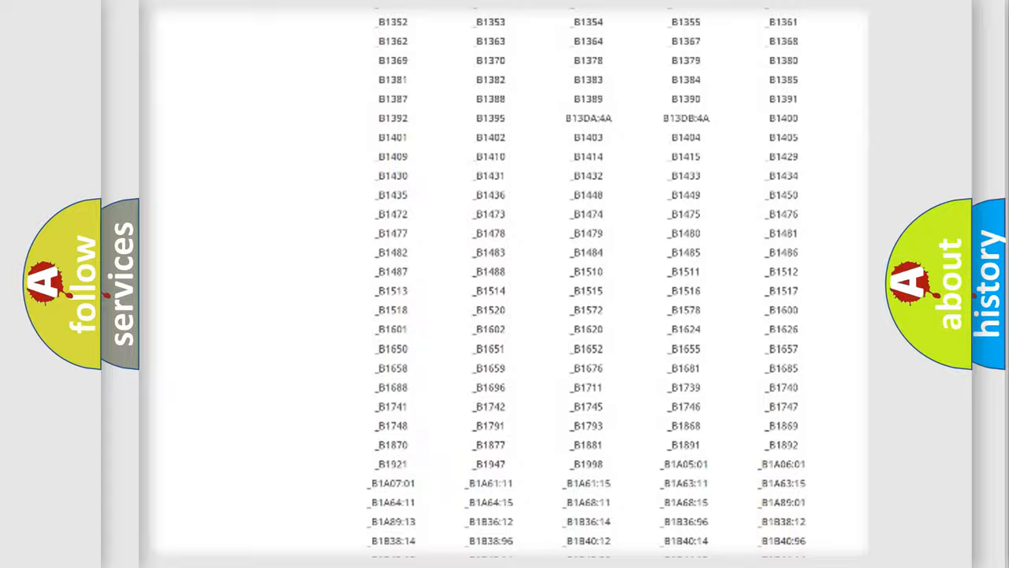